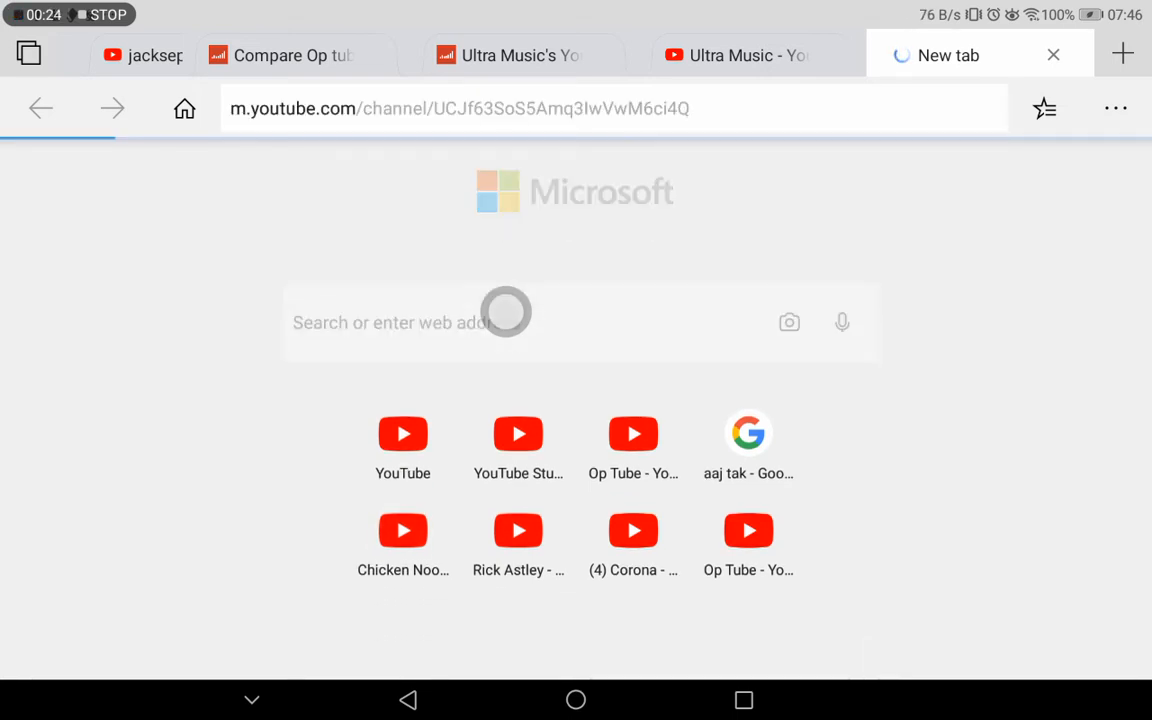
Open the Chicken Noodle soup YouTube channel page and scroll through its uploads.
{"action": "left_click", "coordinate": [403, 531]}
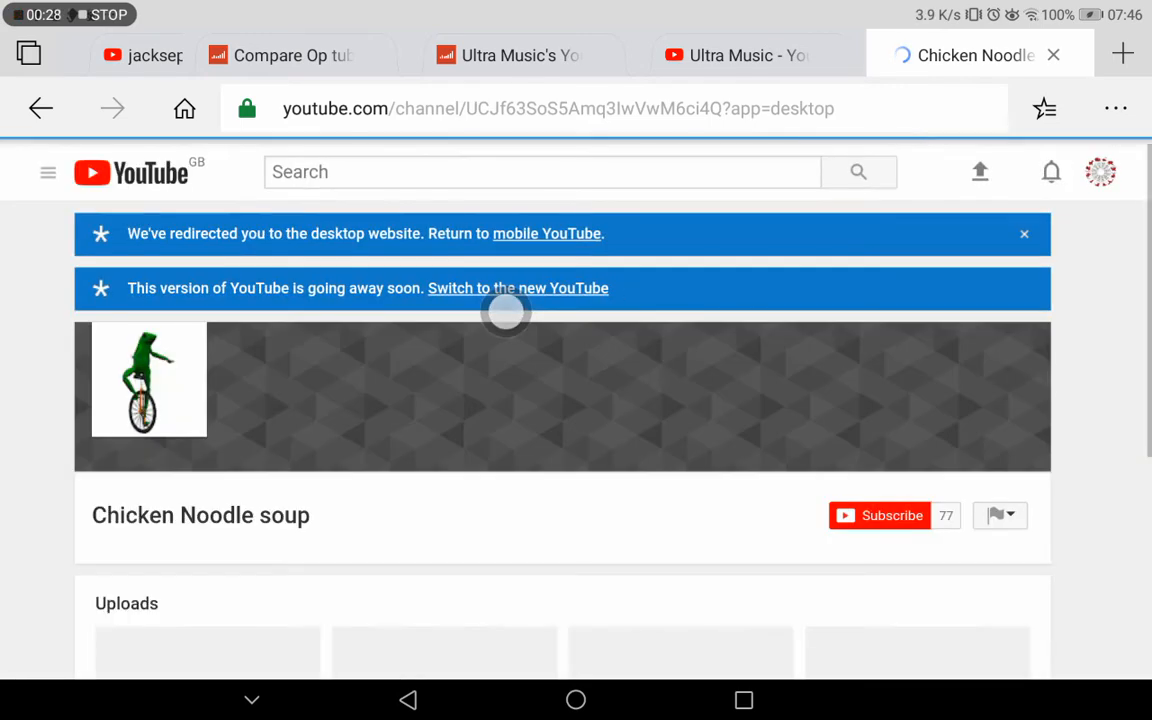
{"action": "scroll", "scroll_direction": "down", "scroll_amount": 3}
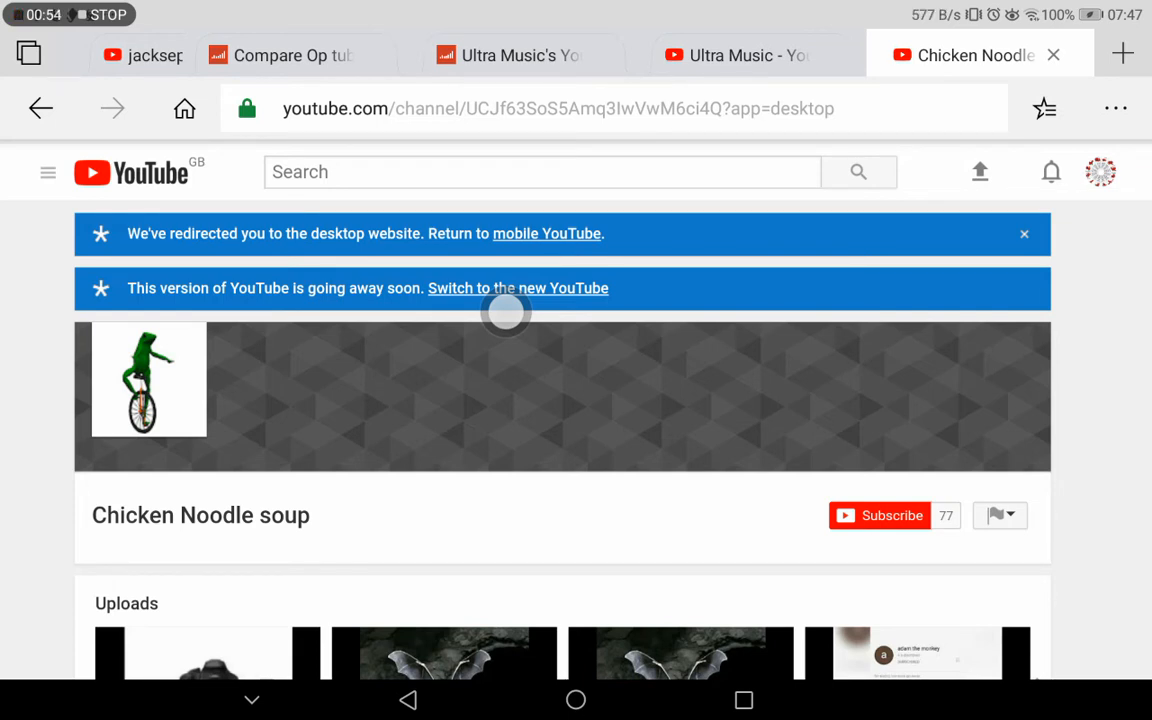
View the Op Tube channel page, then return to the Social Blade comparison tab.
{"action": "left_click", "coordinate": [1122, 54]}
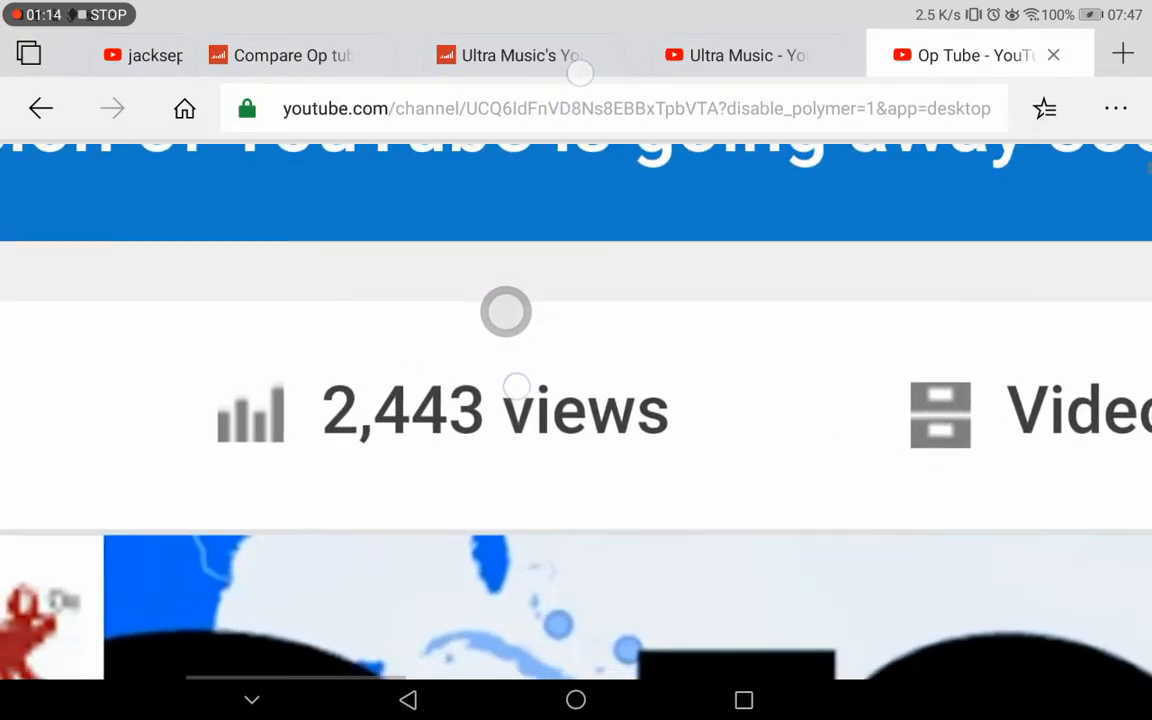
{"action": "left_click", "coordinate": [510, 55]}
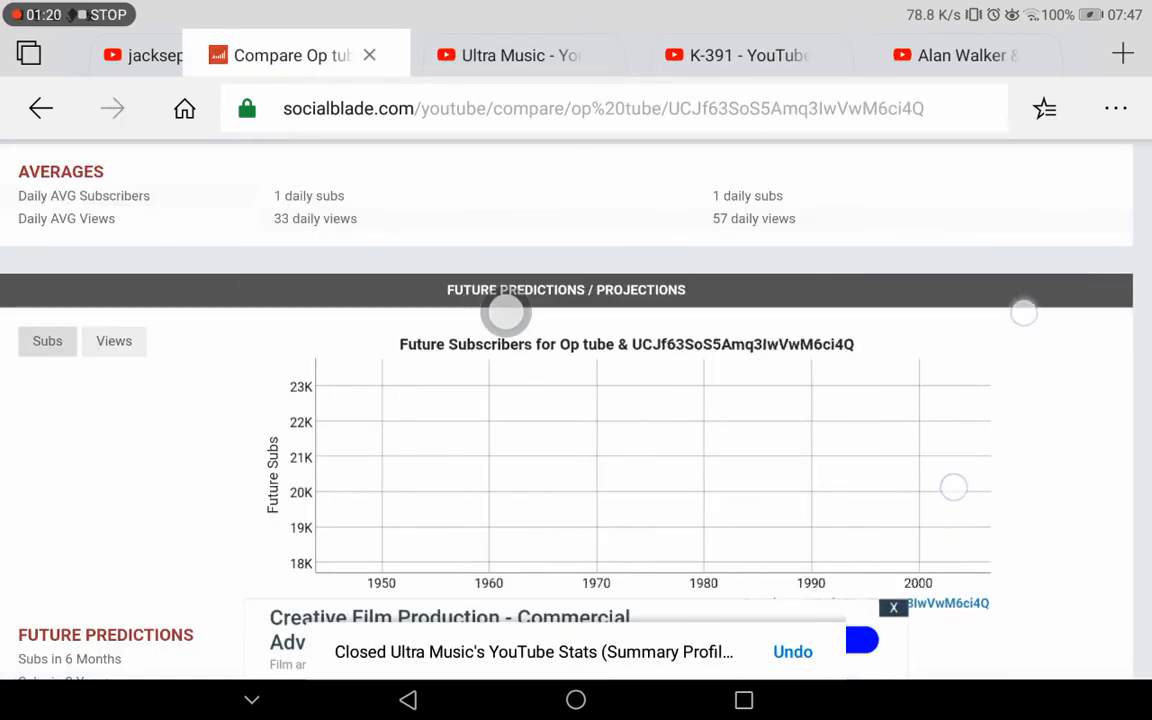
Scroll down to the Future Predictions subscriber chart for both channels.
{"action": "scroll", "scroll_direction": "down", "scroll_amount": 3}
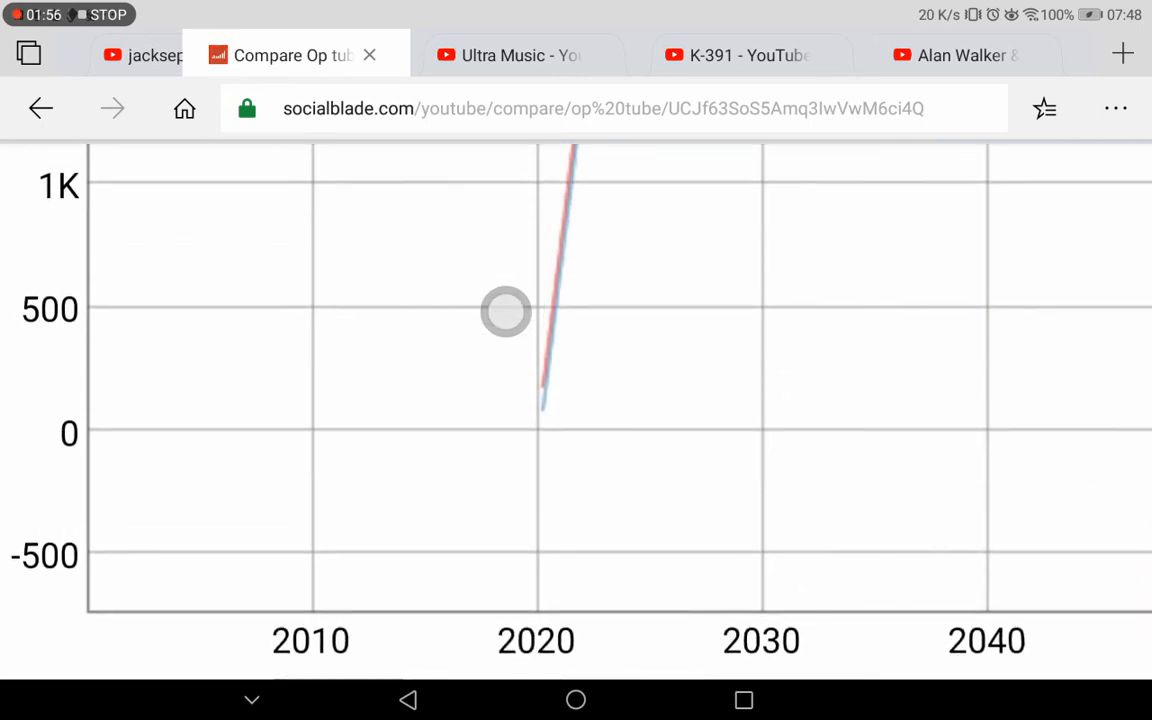
Scroll to the Views projection chart and the Future Predictions table.
{"action": "scroll", "scroll_direction": "down", "scroll_amount": 3}
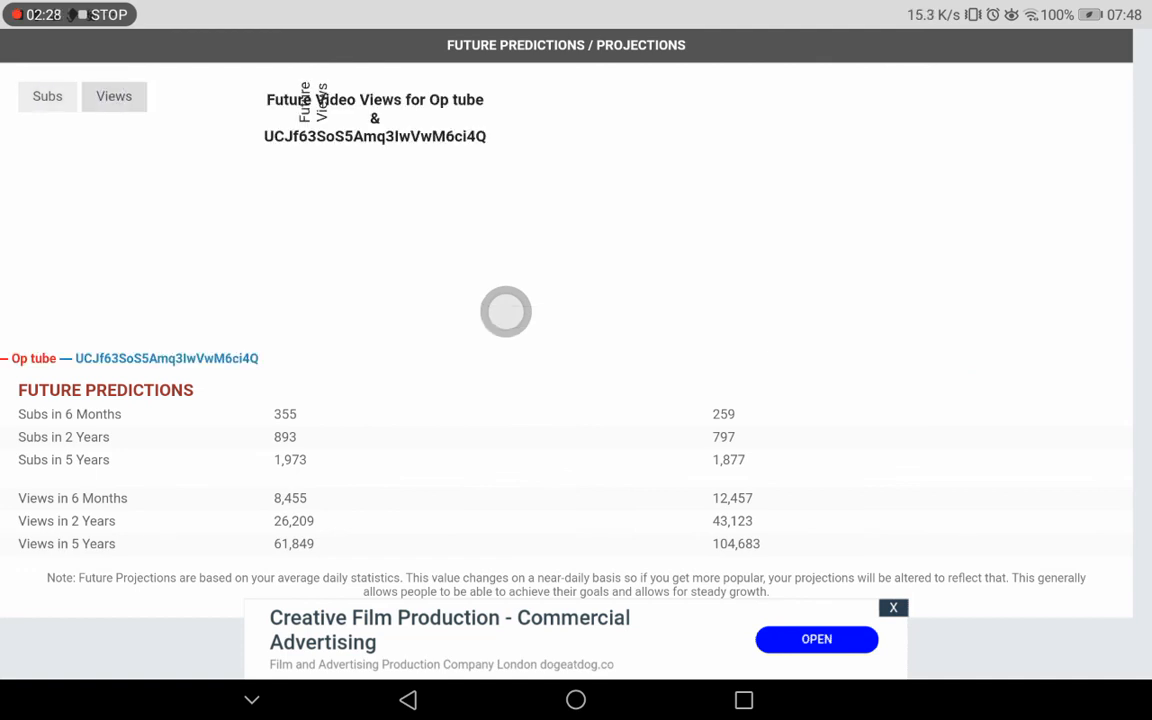
{"action": "scroll", "scroll_direction": "down", "scroll_amount": 3}
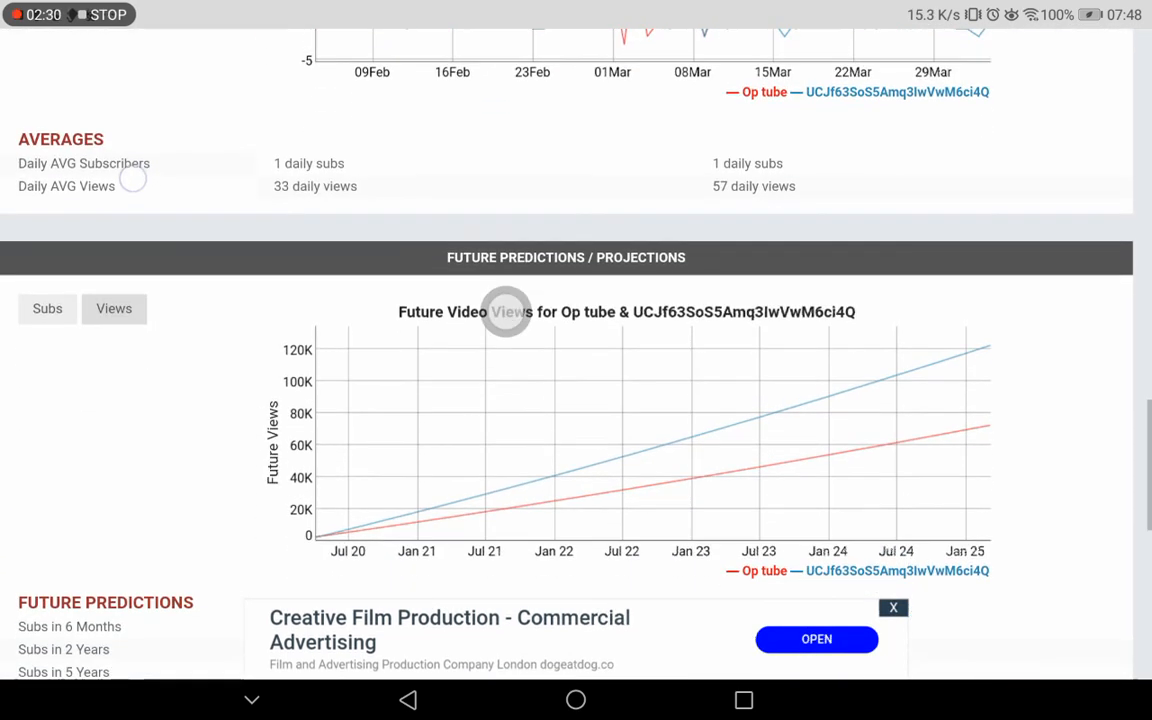